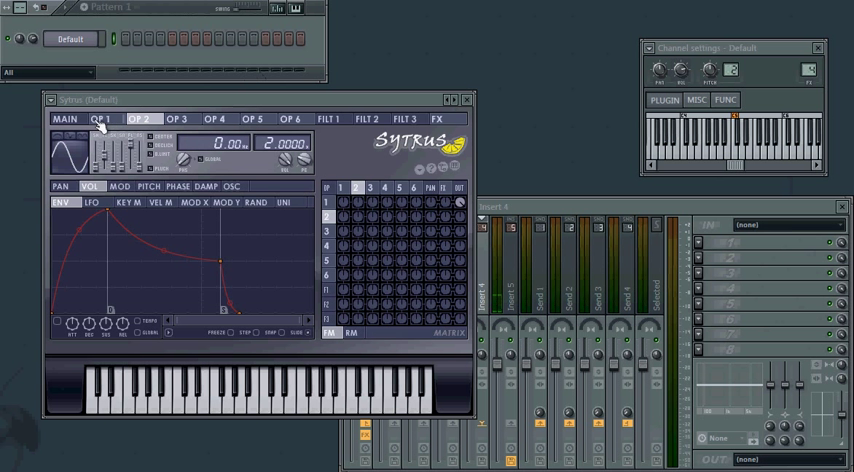
Step: Switch Sytrus to the OP 1 tab to show operator 1's volume envelope
left_click(105, 123)
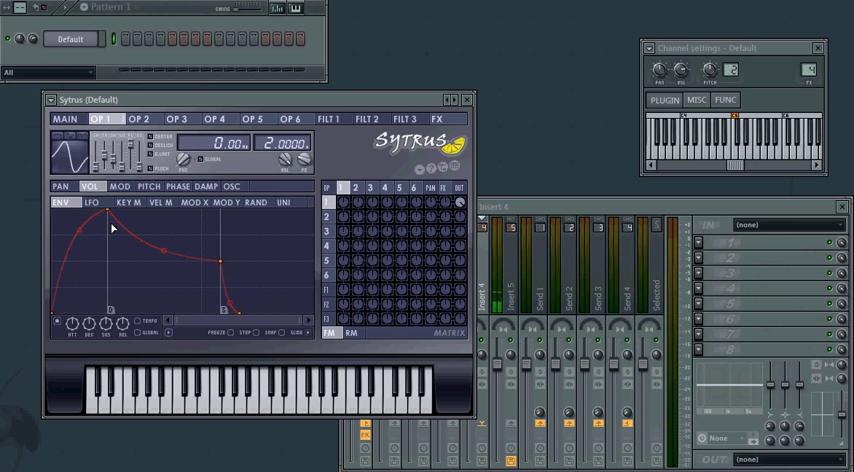
Step: Reshape operator 1's volume envelope into a short pluck via the envelope's right-click menu
right_click(112, 229)
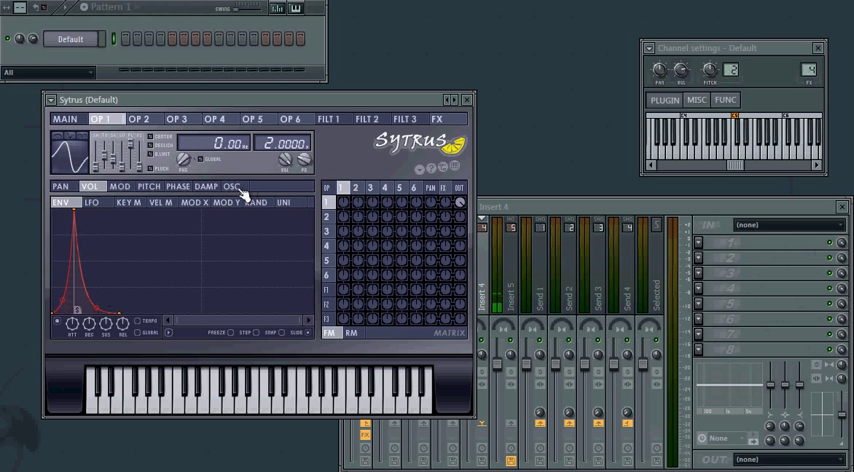
Step: Open operator 1's OSC harmonics editor for a saw-like, tapering harmonic profile
left_click(234, 186)
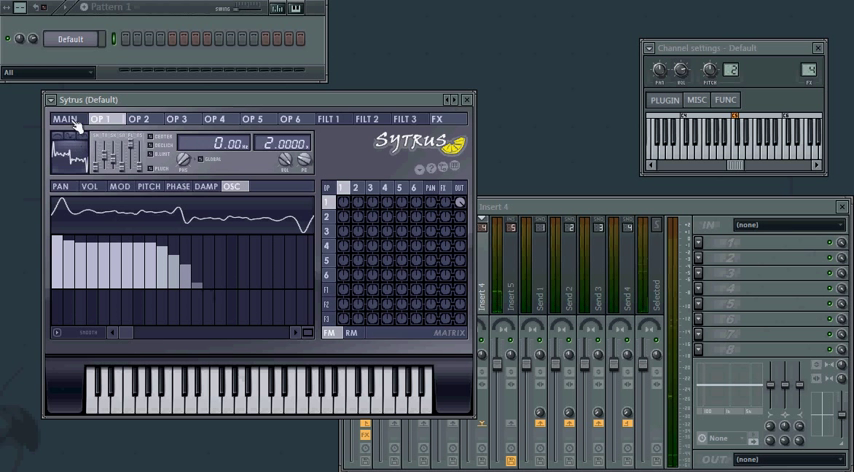
Step: Adjust unison on the MAIN page, then return to operator 1's harmonics
left_click(65, 119)
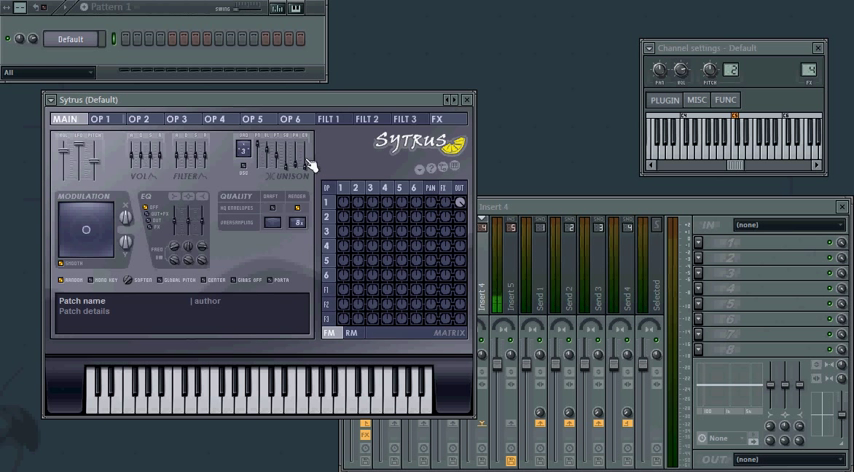
left_click(113, 119)
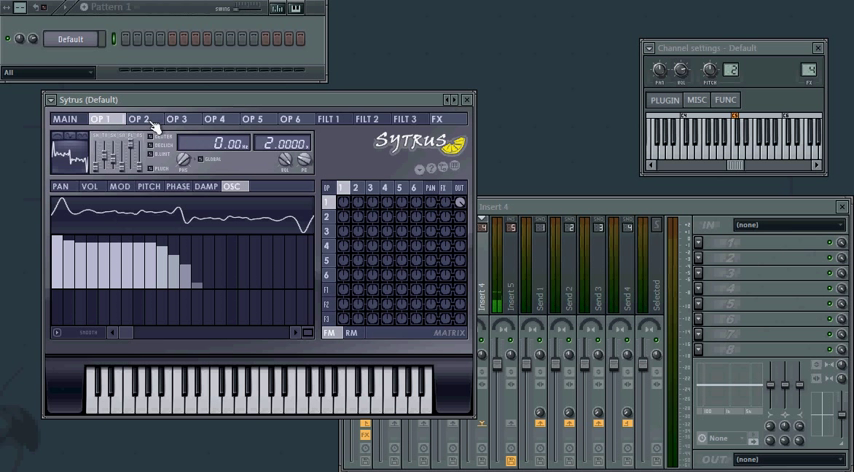
left_click(137, 119)
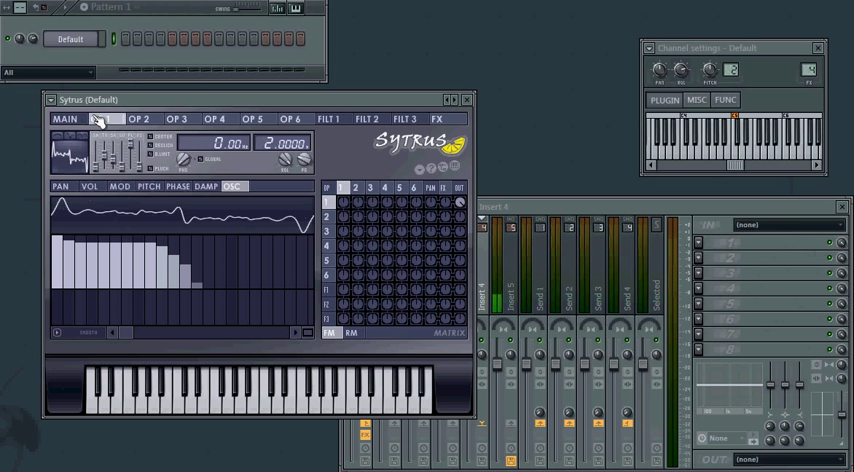
left_click(104, 119)
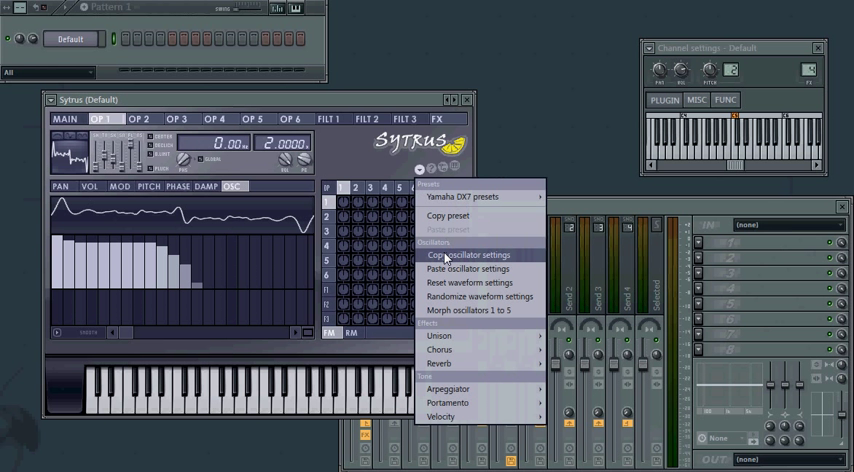
left_click(463, 254)
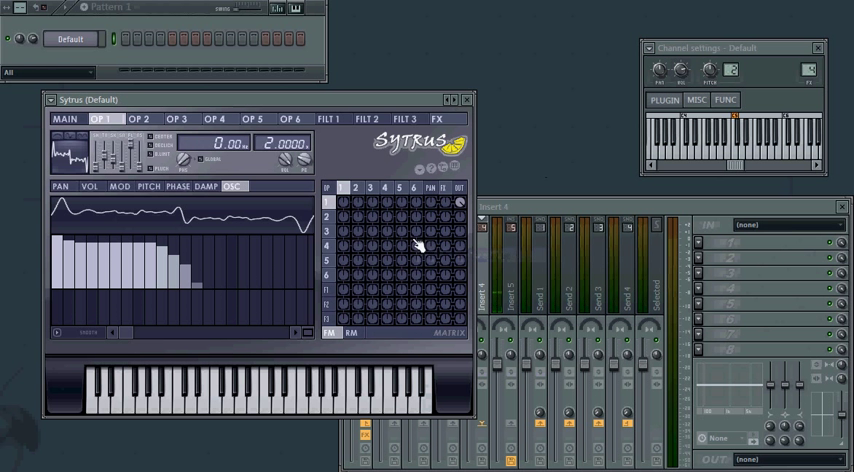
Step: Paste operator 1's oscillator settings into operator 2 and show its volume envelope
left_click(143, 119)
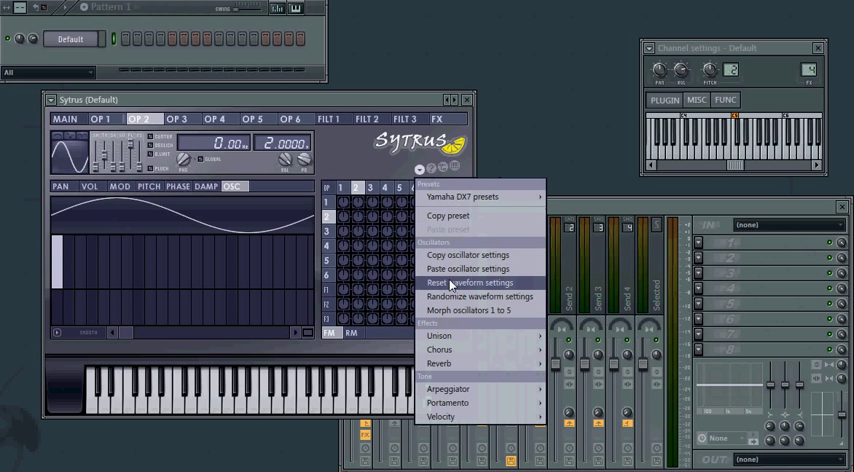
left_click(461, 296)
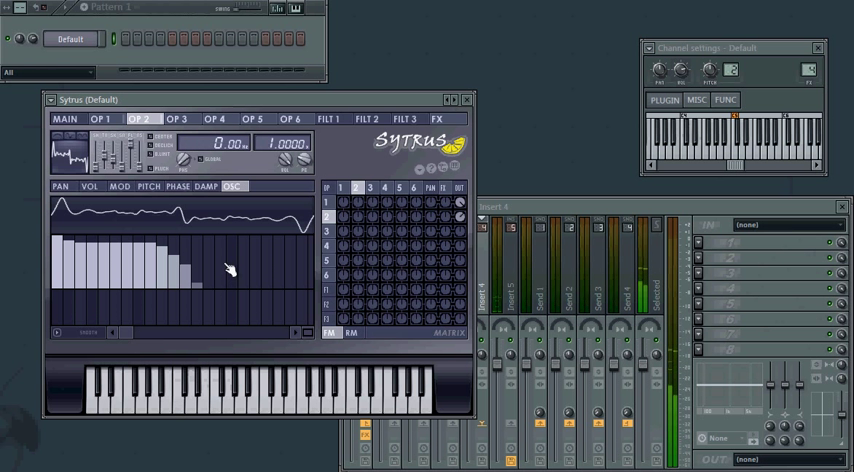
left_click(90, 187)
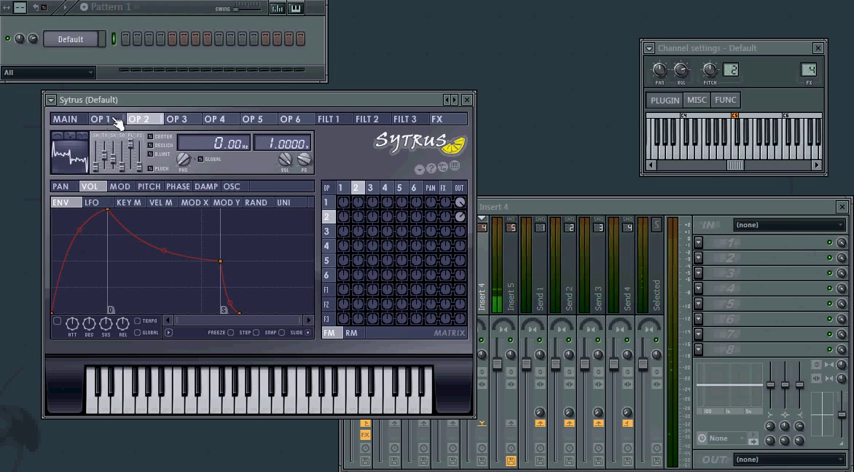
Step: Return to operator 1 to show its short, spike-shaped volume envelope
left_click(107, 120)
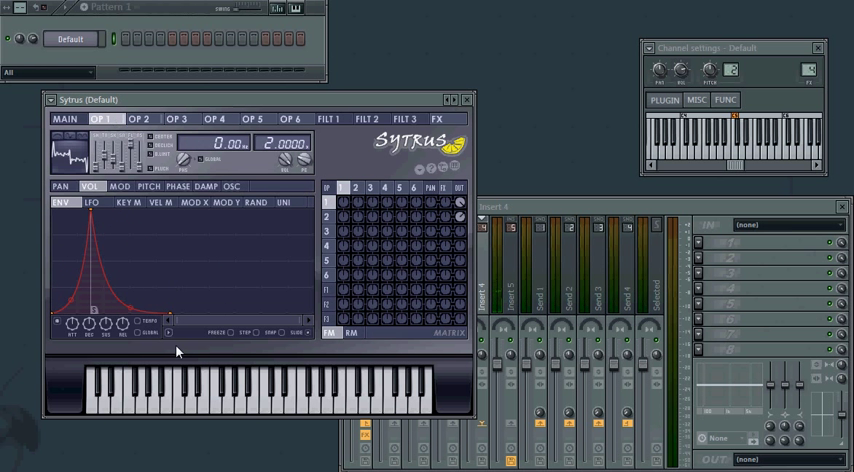